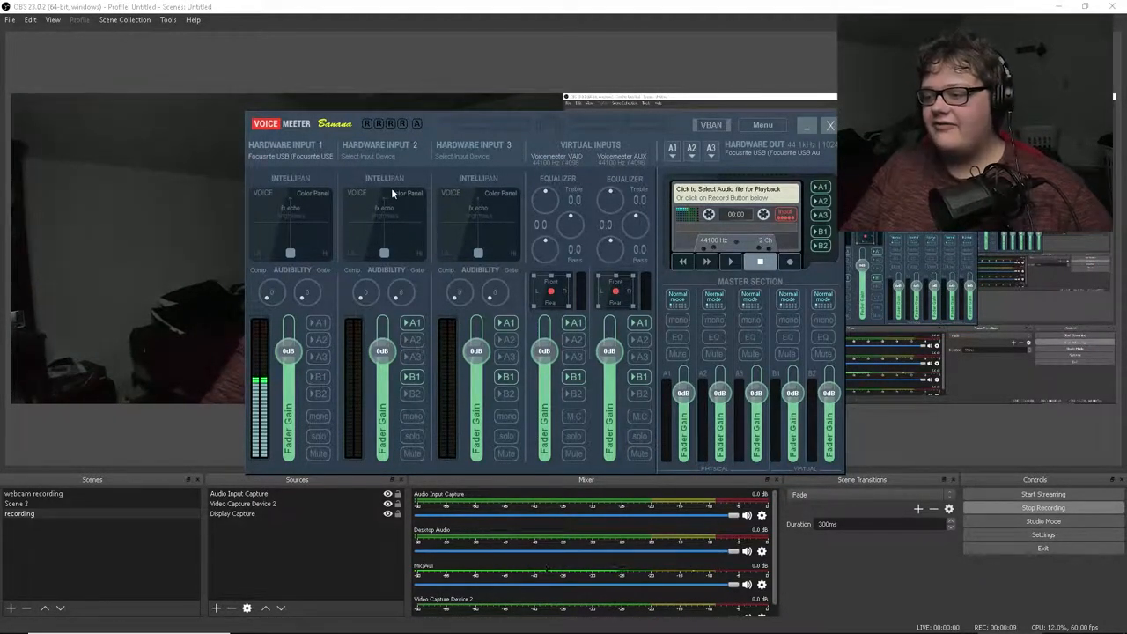
pyautogui.moveTo(317, 436)
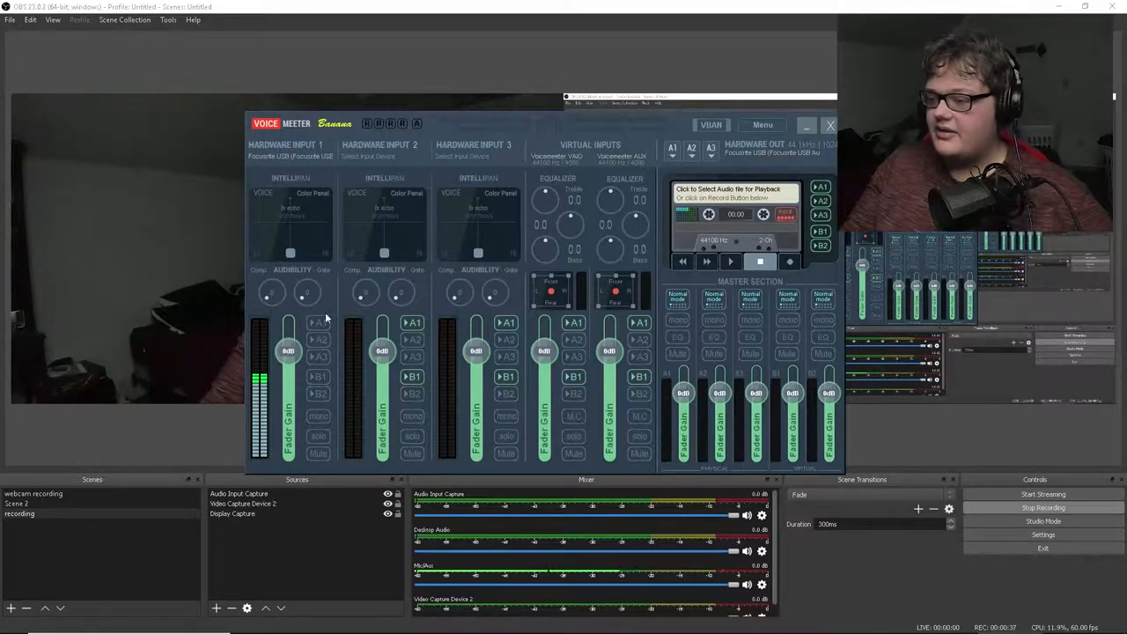
pyautogui.moveTo(511, 145)
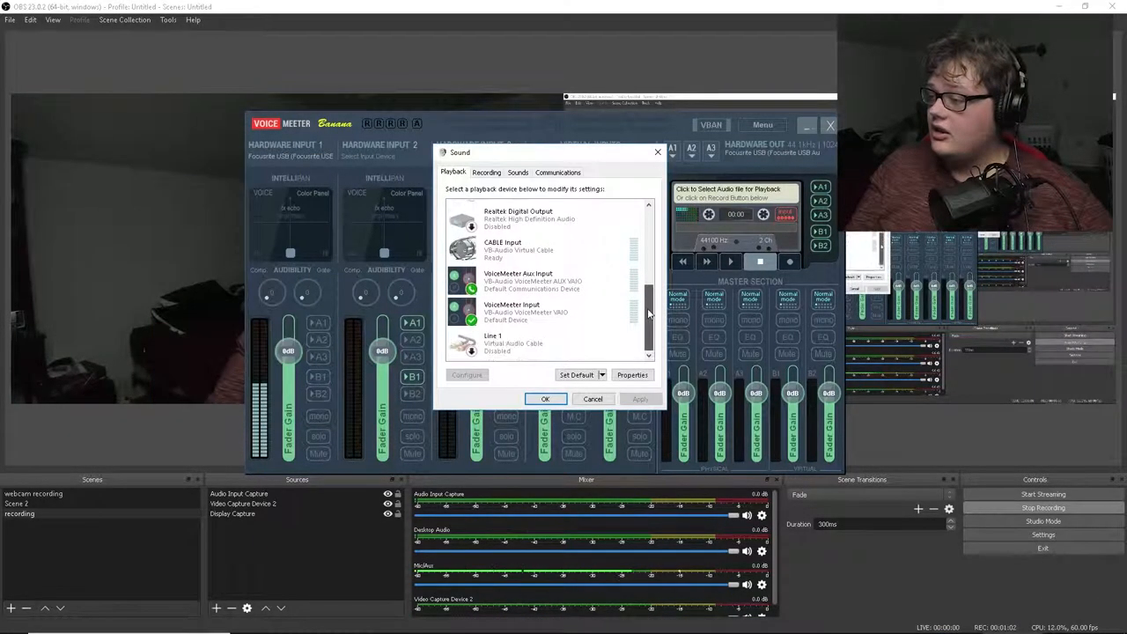
# Check VoiceMeeter Input and Aux Input playback devices and the Focusrite USB recording default.
pyautogui.click(524, 312)
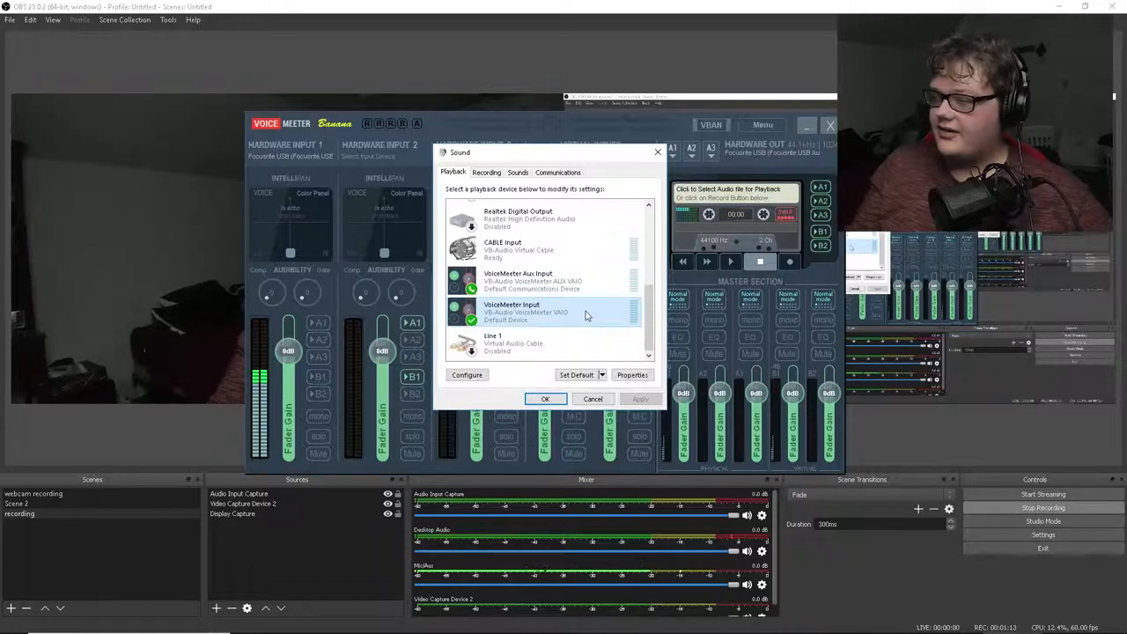
pyautogui.click(518, 282)
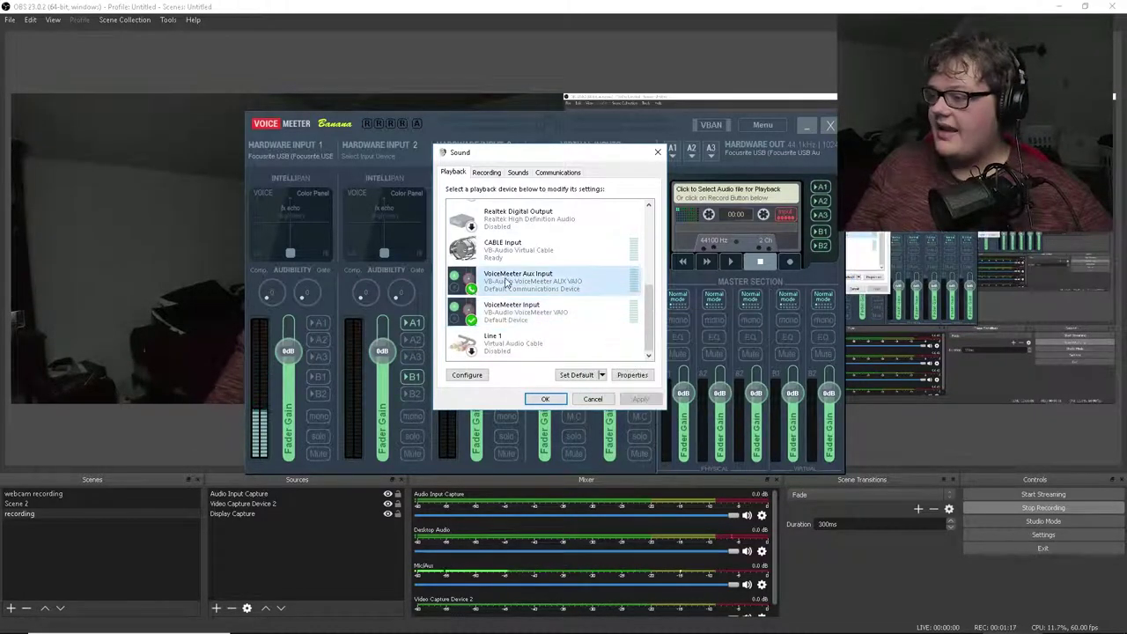
pyautogui.rightClick(544, 278)
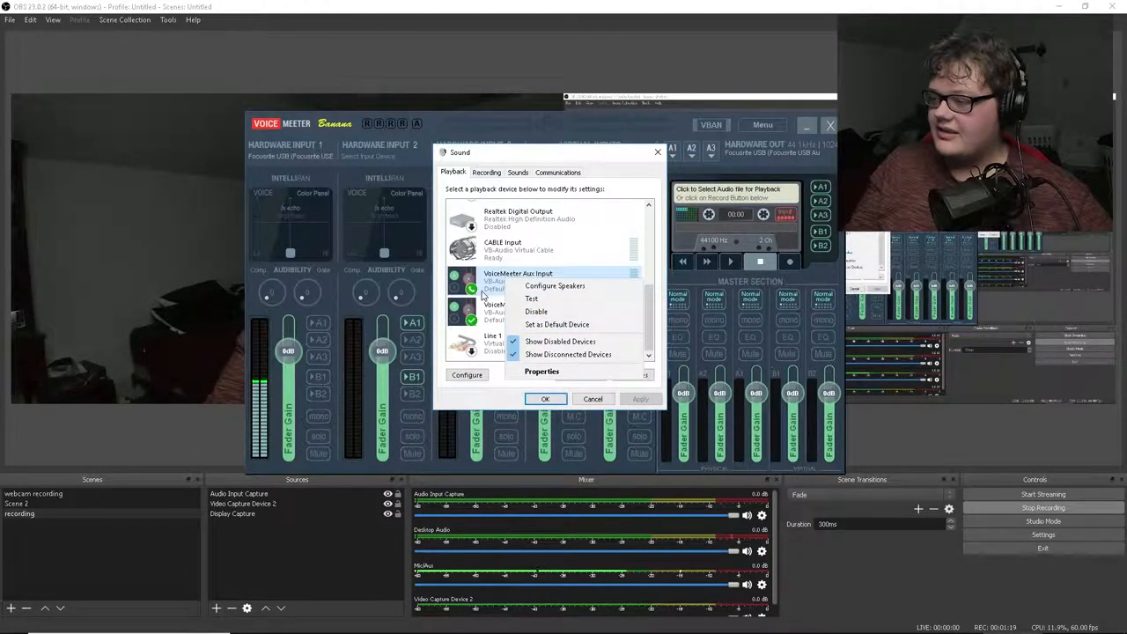
pyautogui.click(486, 172)
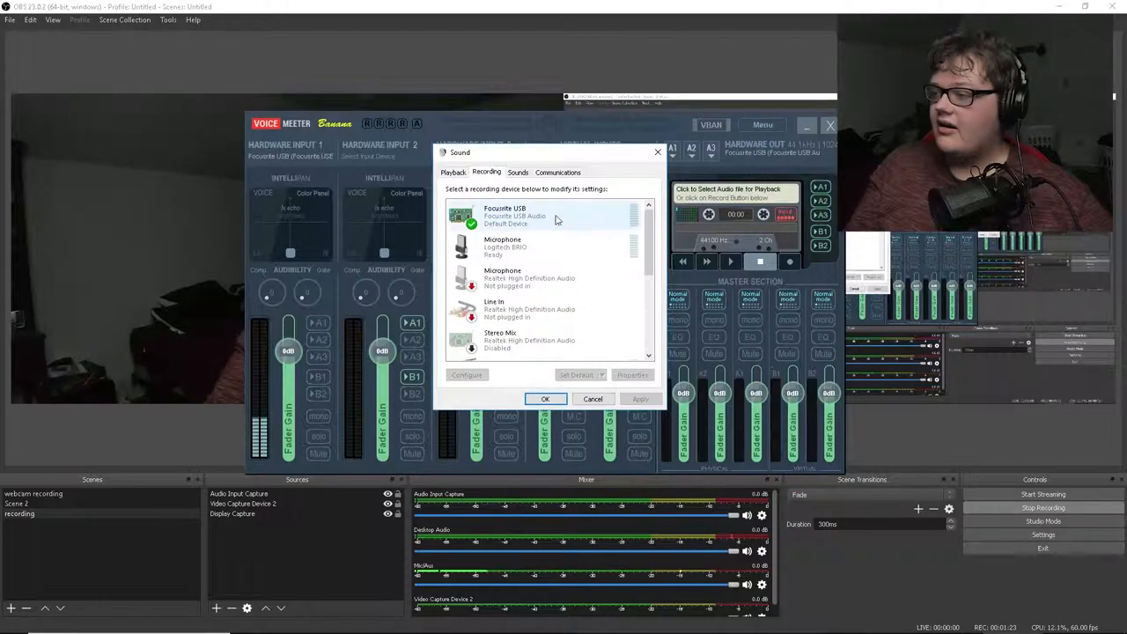
pyautogui.click(451, 172)
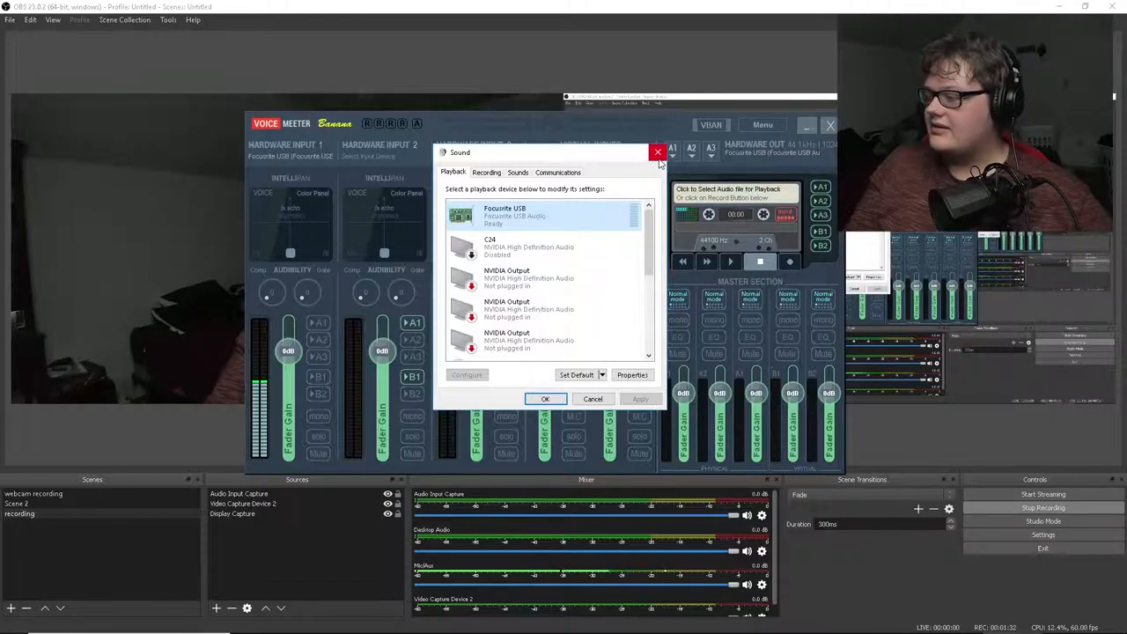
pyautogui.moveTo(657, 153)
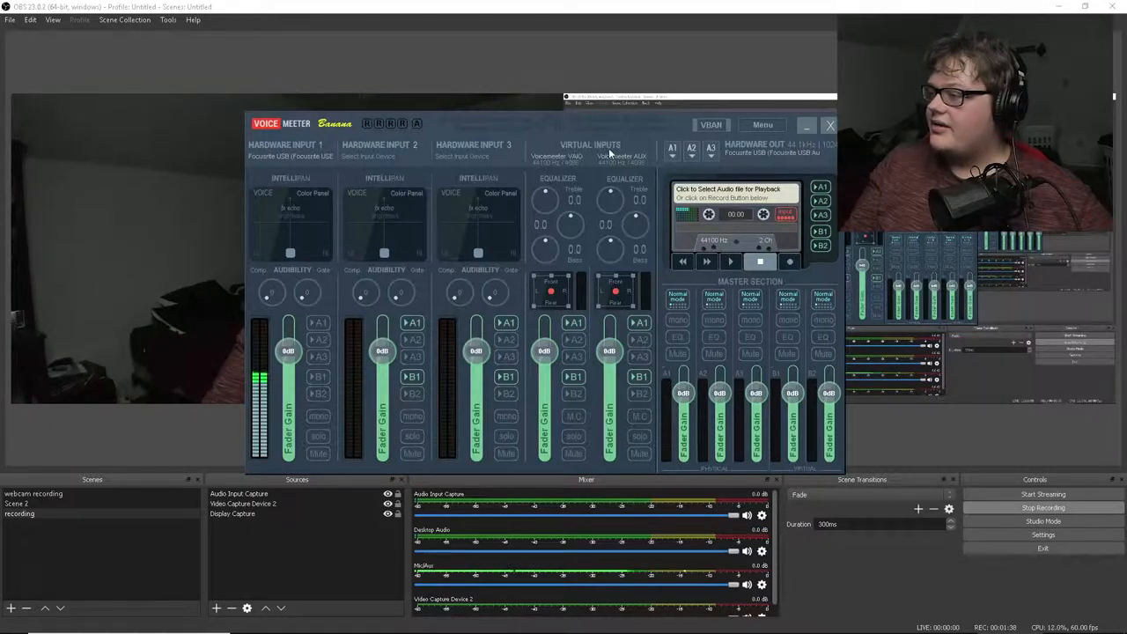
pyautogui.moveTo(756, 160)
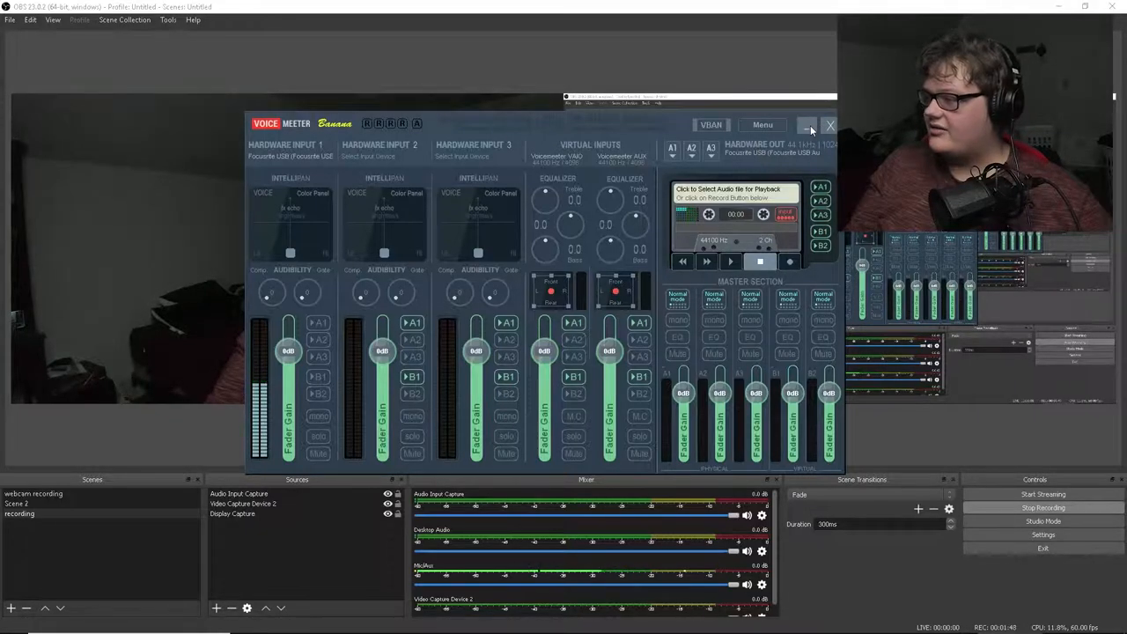
# Minimize the VoiceMeeter mixer and open OBS Settings from the File menu.
pyautogui.click(828, 125)
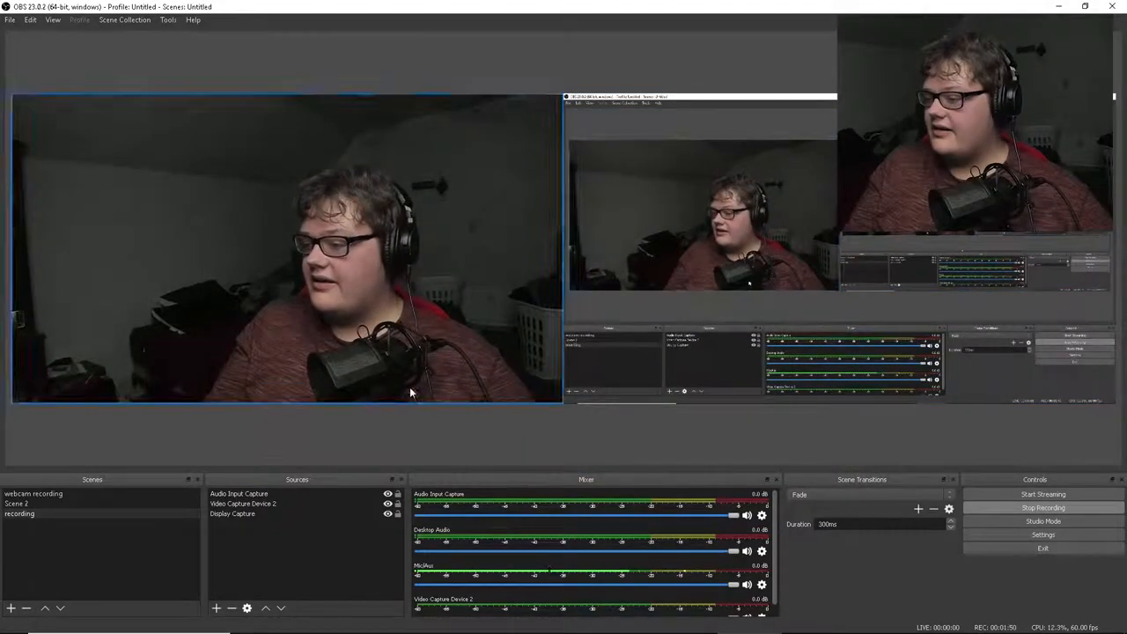
pyautogui.click(8, 21)
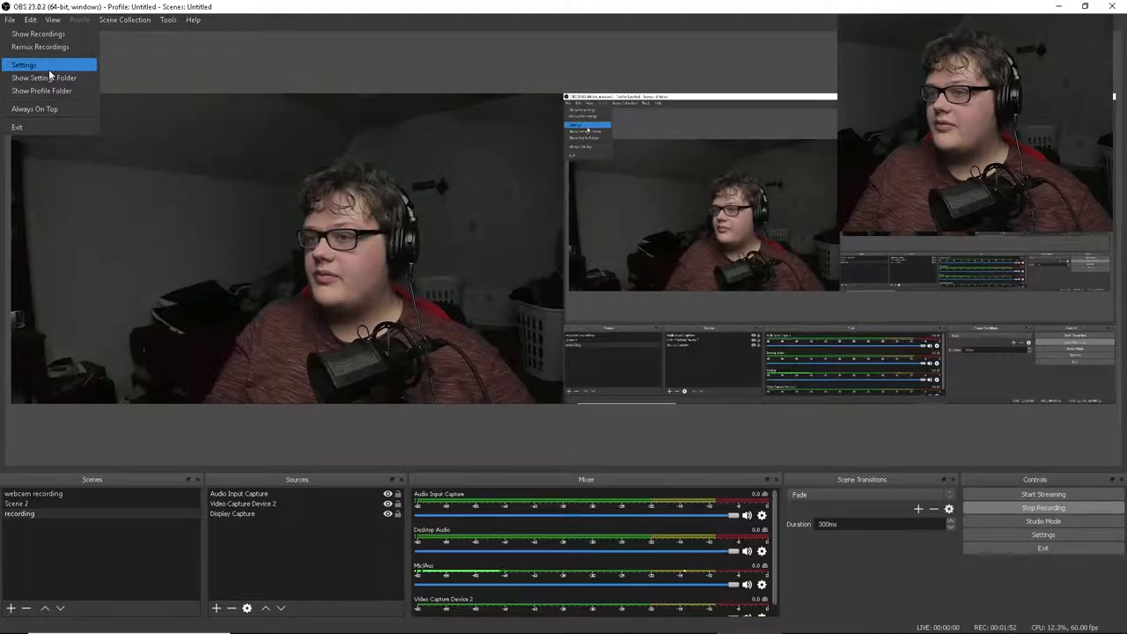
pyautogui.click(27, 64)
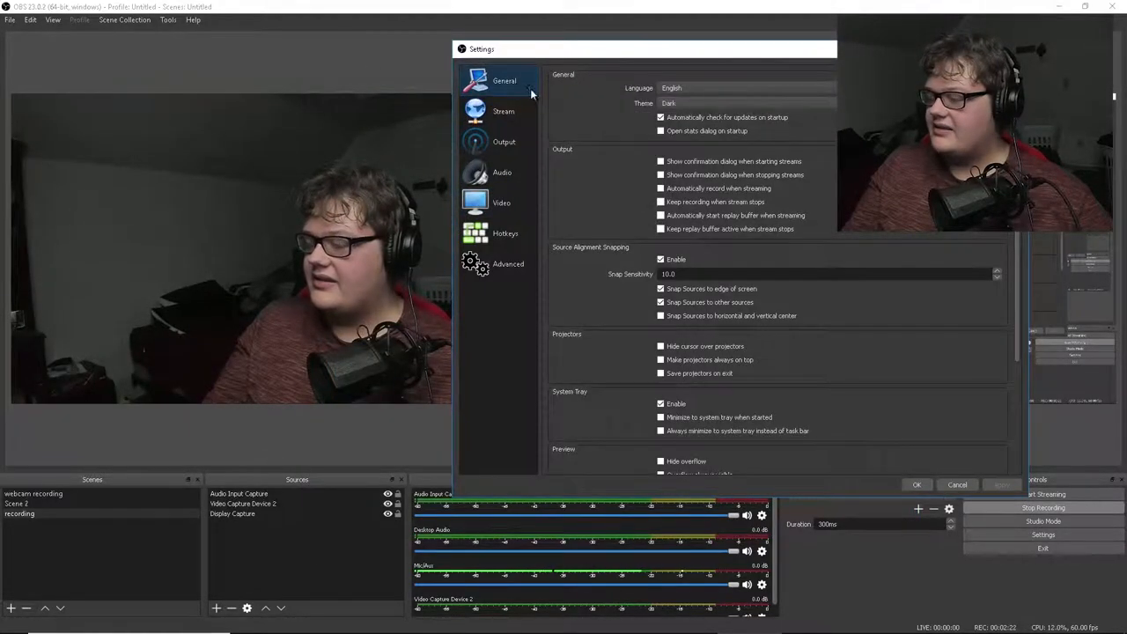
pyautogui.moveTo(634, 163)
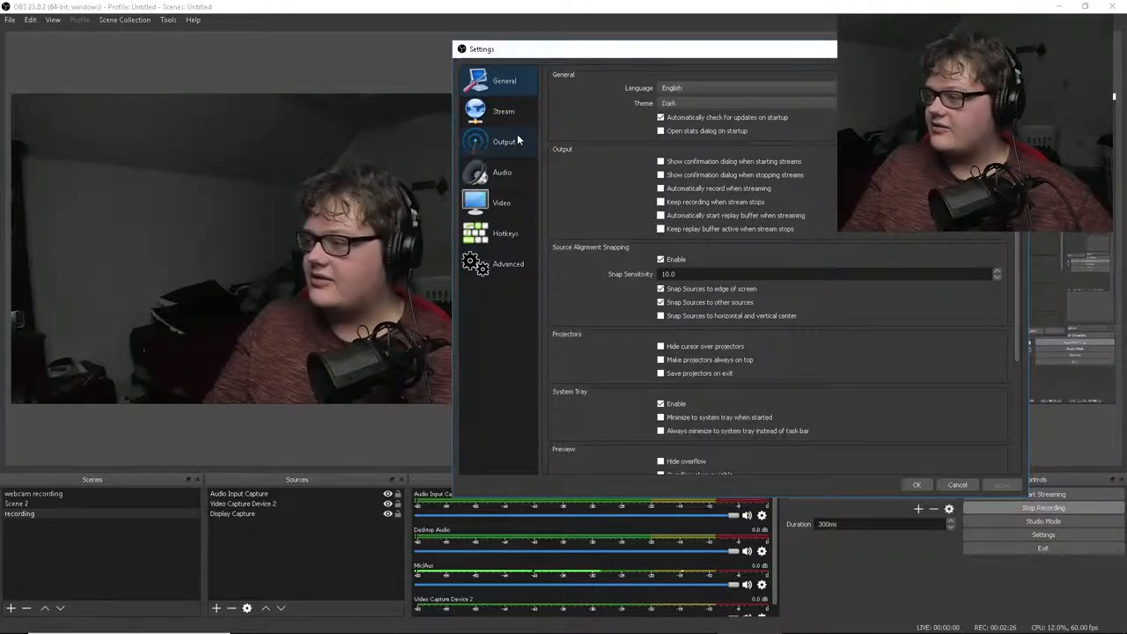
# Review Output recording settings (CBR, 6000 bitrate, audio tracks), then close Settings.
pyautogui.click(502, 141)
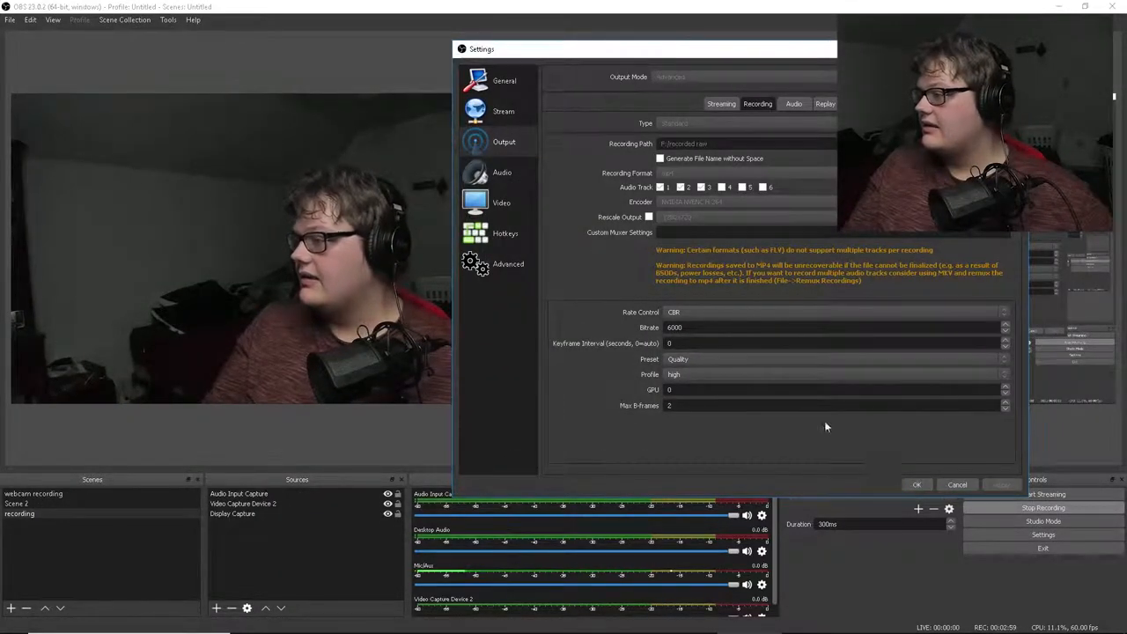
pyautogui.click(501, 172)
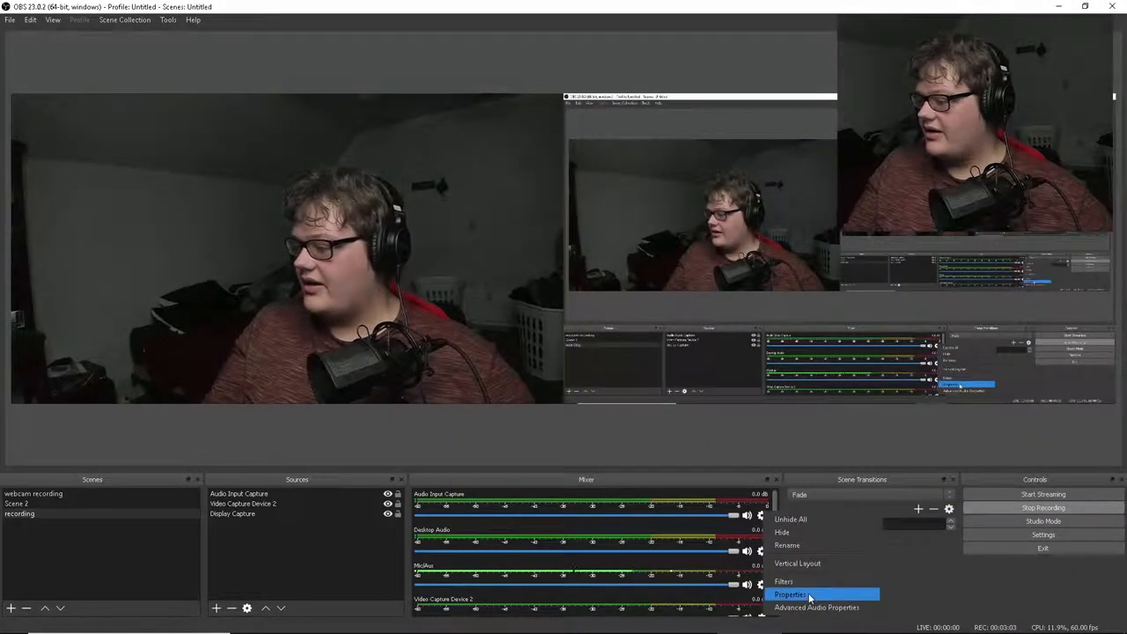
# Open Advanced Audio Properties to review each source's track assignments.
pyautogui.click(817, 620)
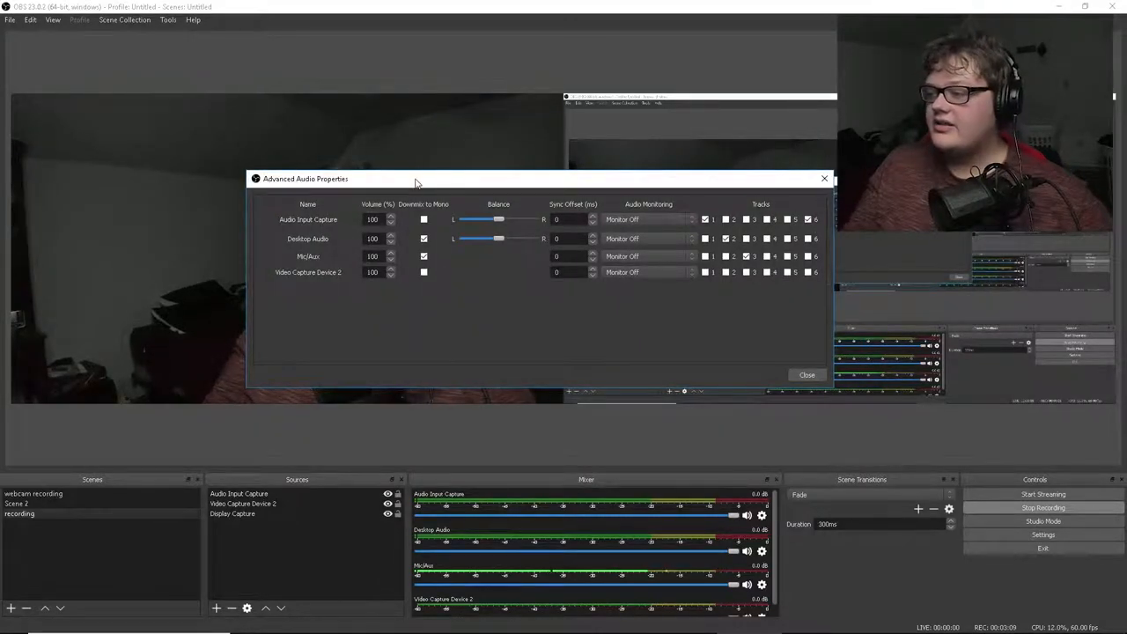
pyautogui.moveTo(628, 314)
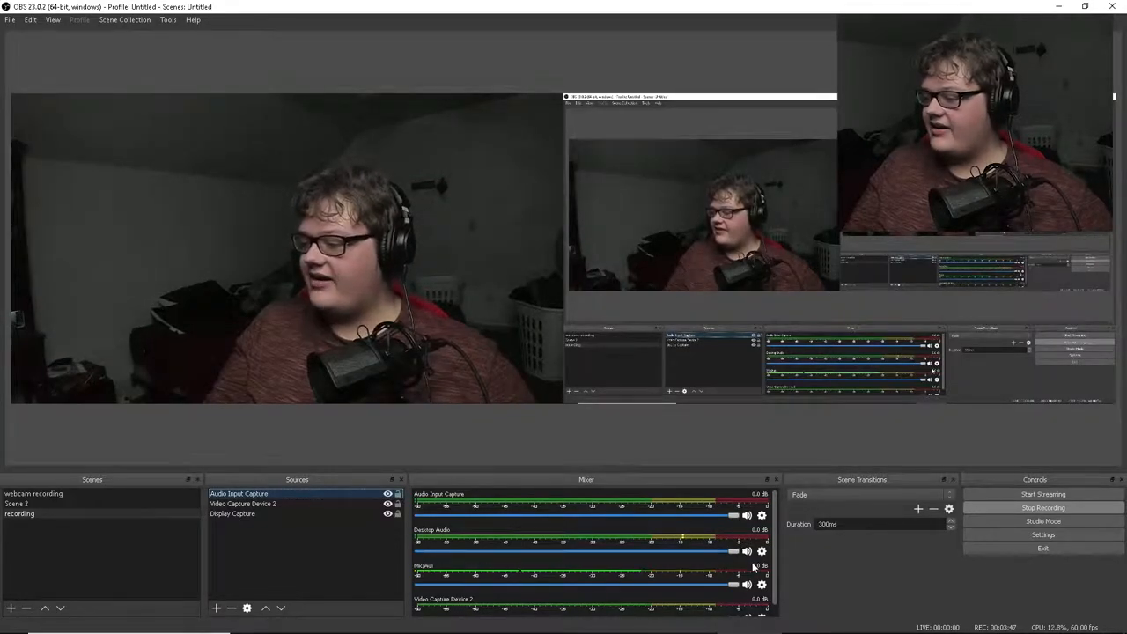
# Open Advanced Audio Properties from the Mixer panel's context menu.
pyautogui.rightClick(754, 566)
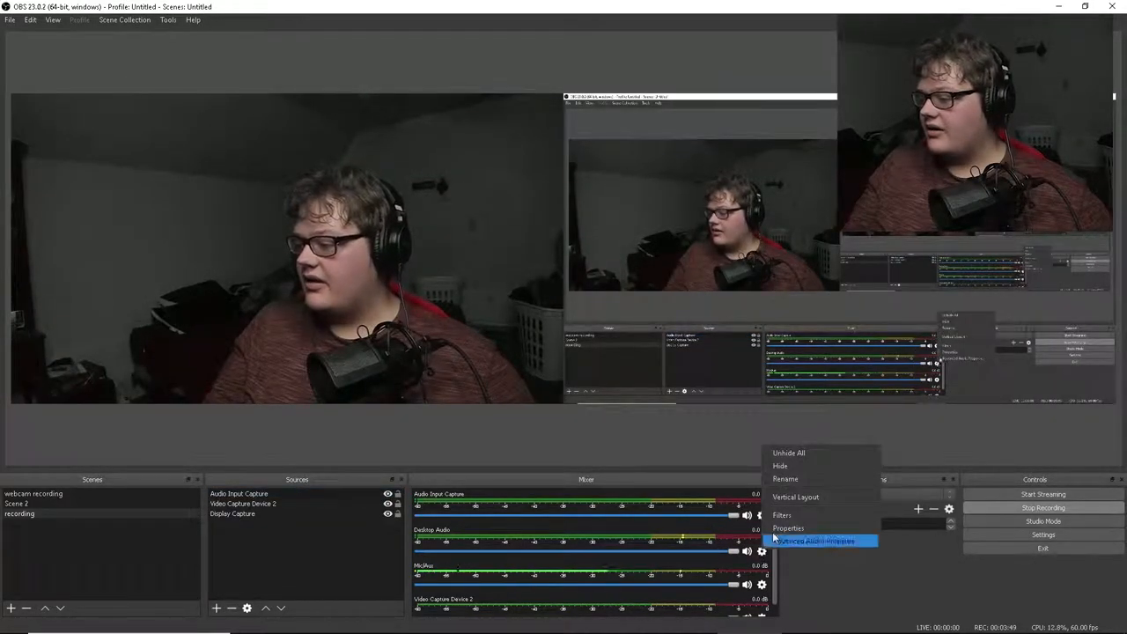
pyautogui.click(827, 540)
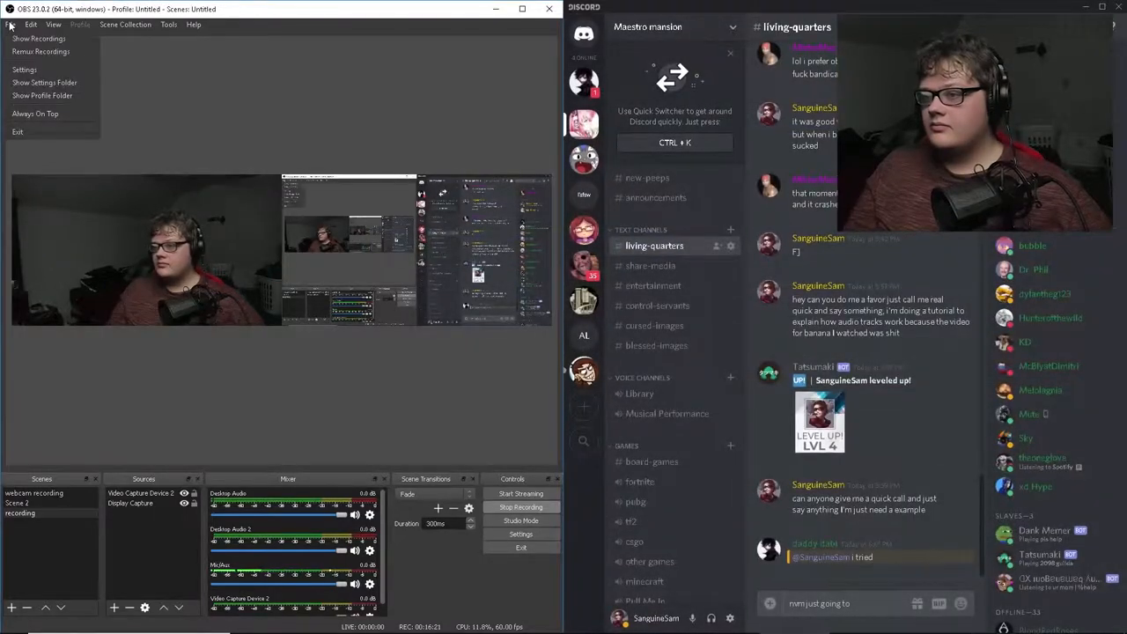
# Check recording hotkeys, then review desktop audio and Mic/Aux track assignments.
pyautogui.click(27, 69)
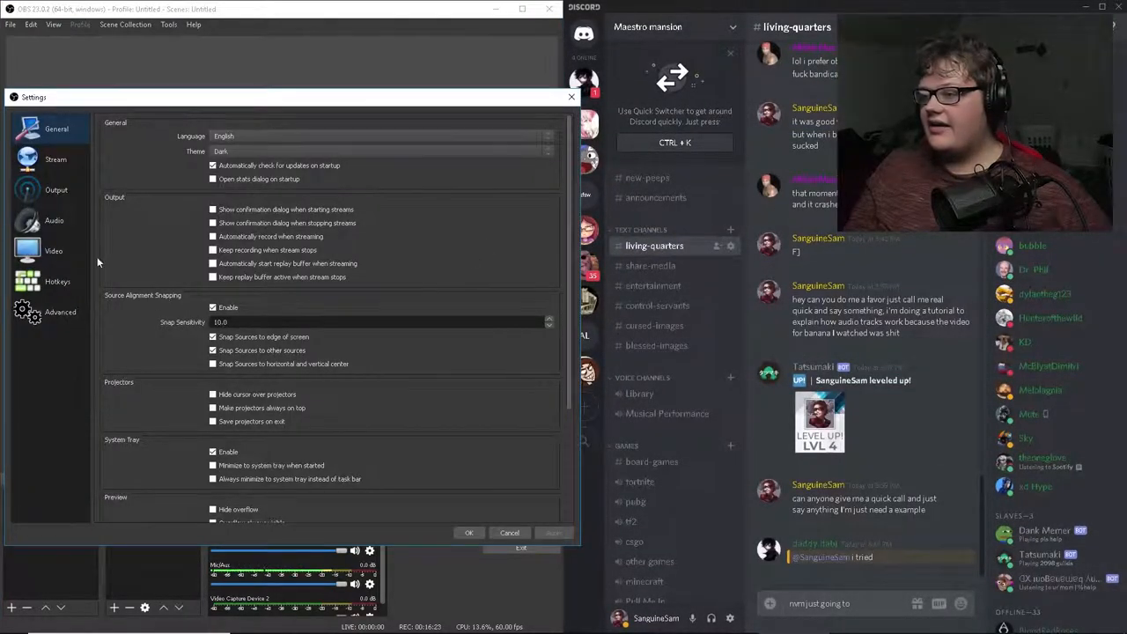
pyautogui.click(57, 281)
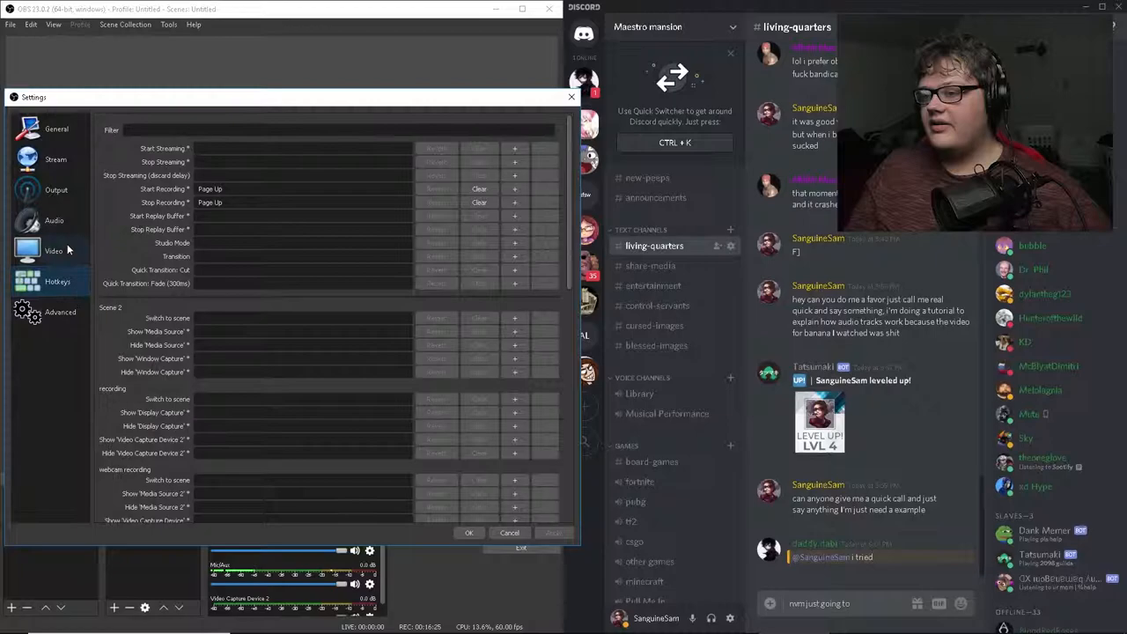
pyautogui.click(54, 221)
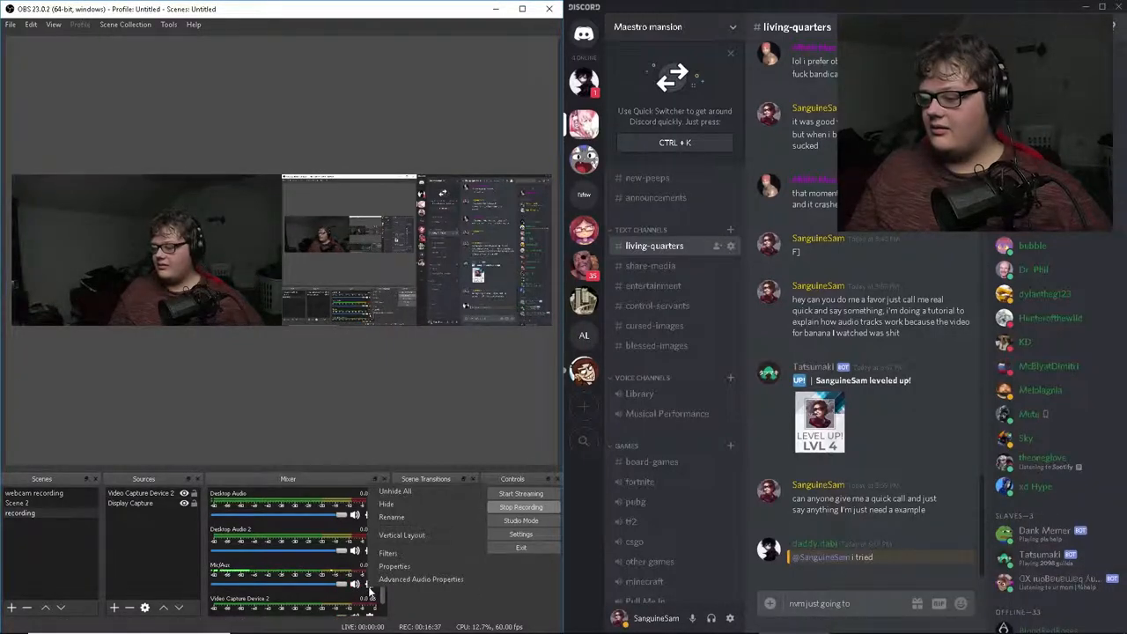
pyautogui.click(422, 580)
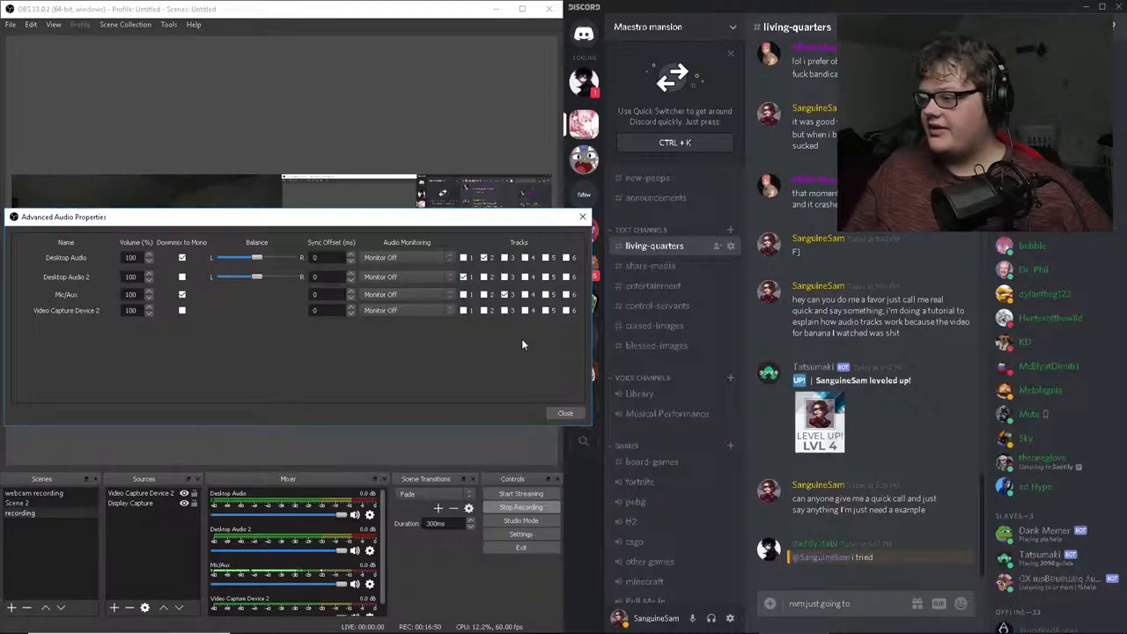
pyautogui.click(565, 413)
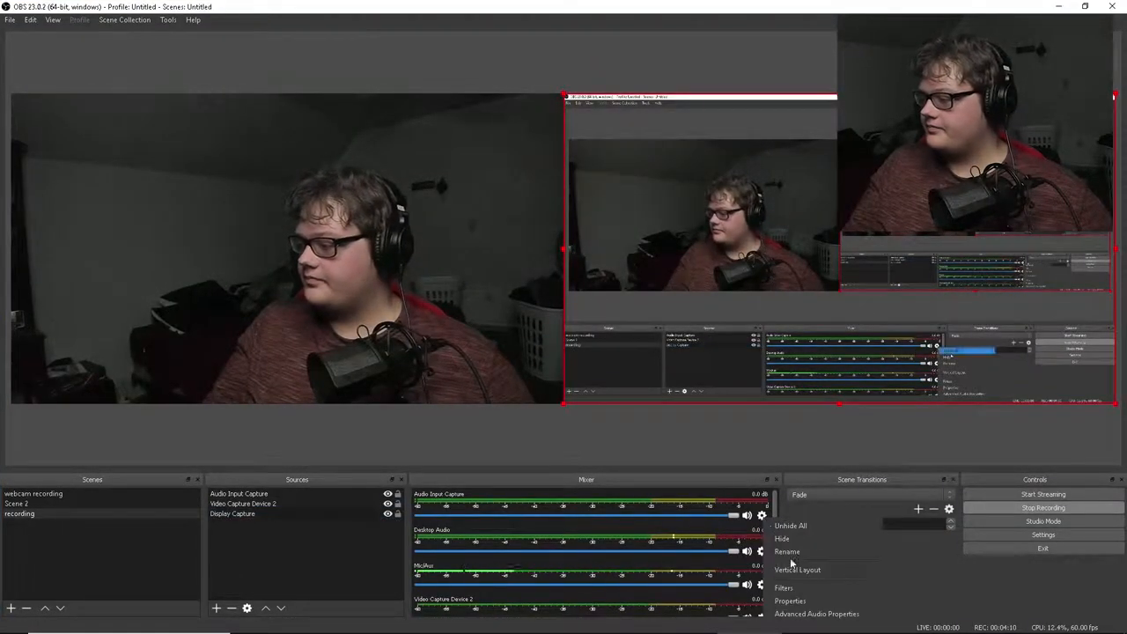
# Make Audio Input Capture downmix to mono on track 1 only, then close properties.
pyautogui.click(825, 613)
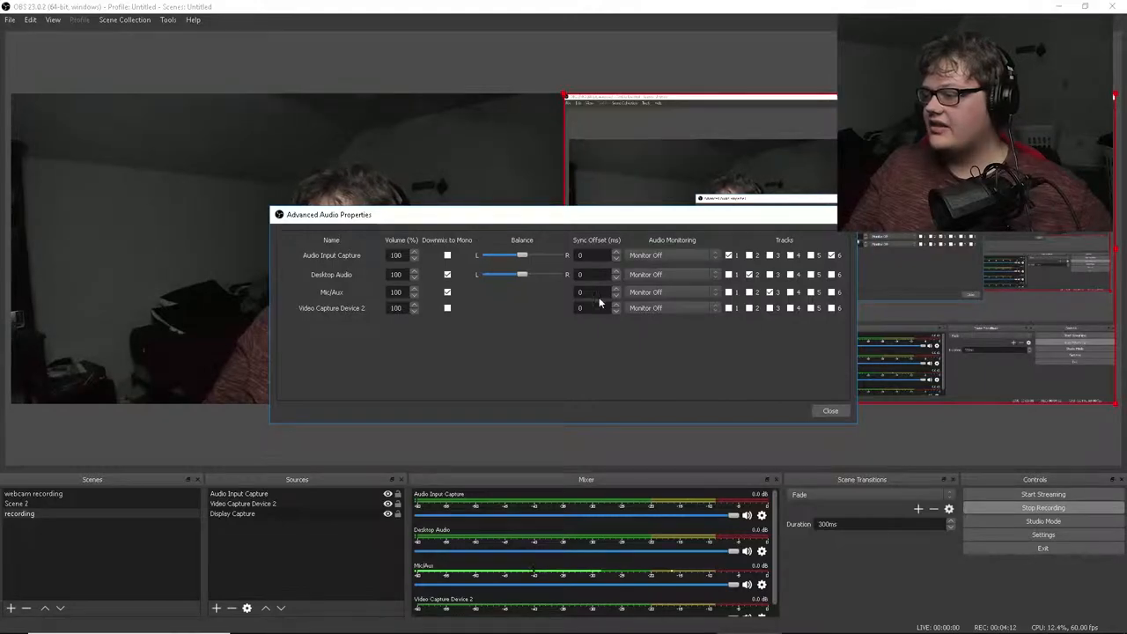
pyautogui.click(769, 291)
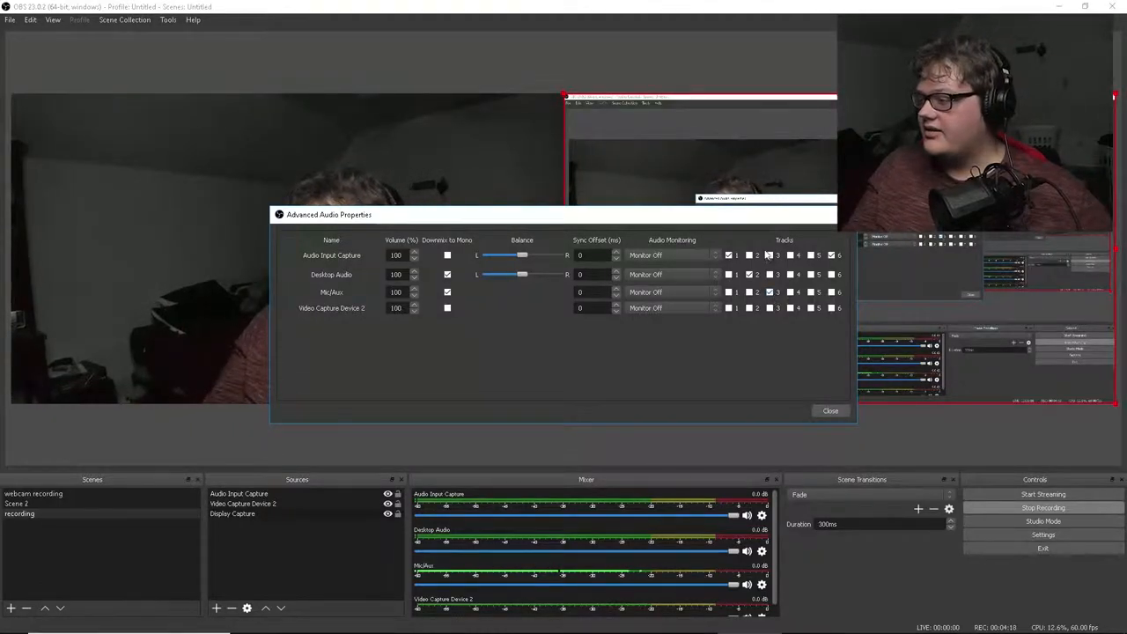
pyautogui.click(748, 273)
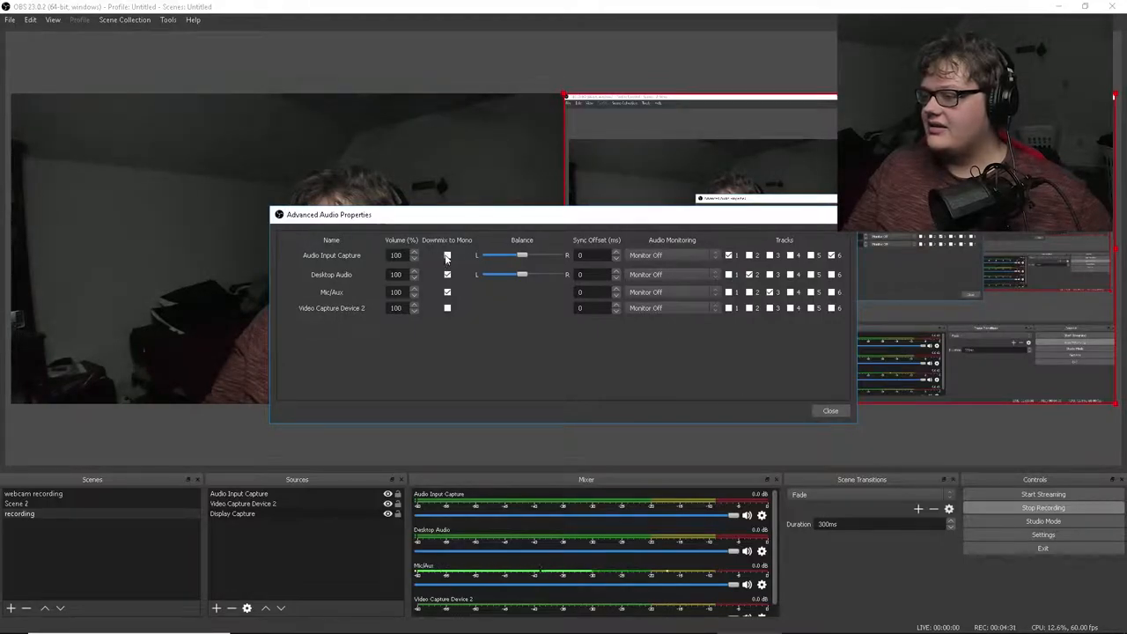
pyautogui.click(446, 256)
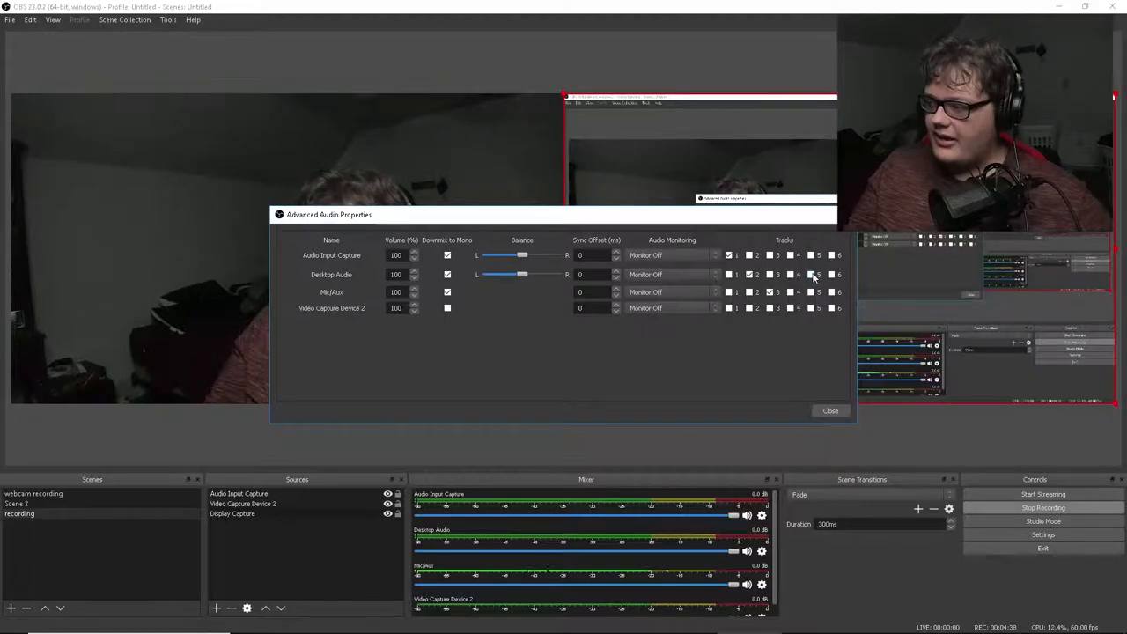
pyautogui.moveTo(890, 264)
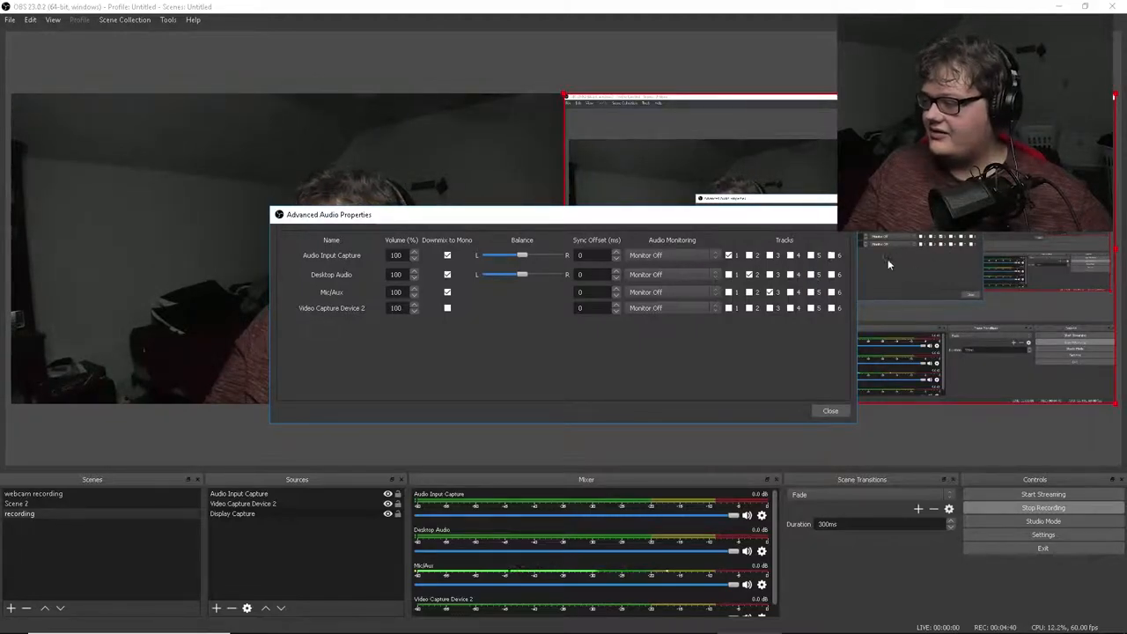
pyautogui.click(830, 410)
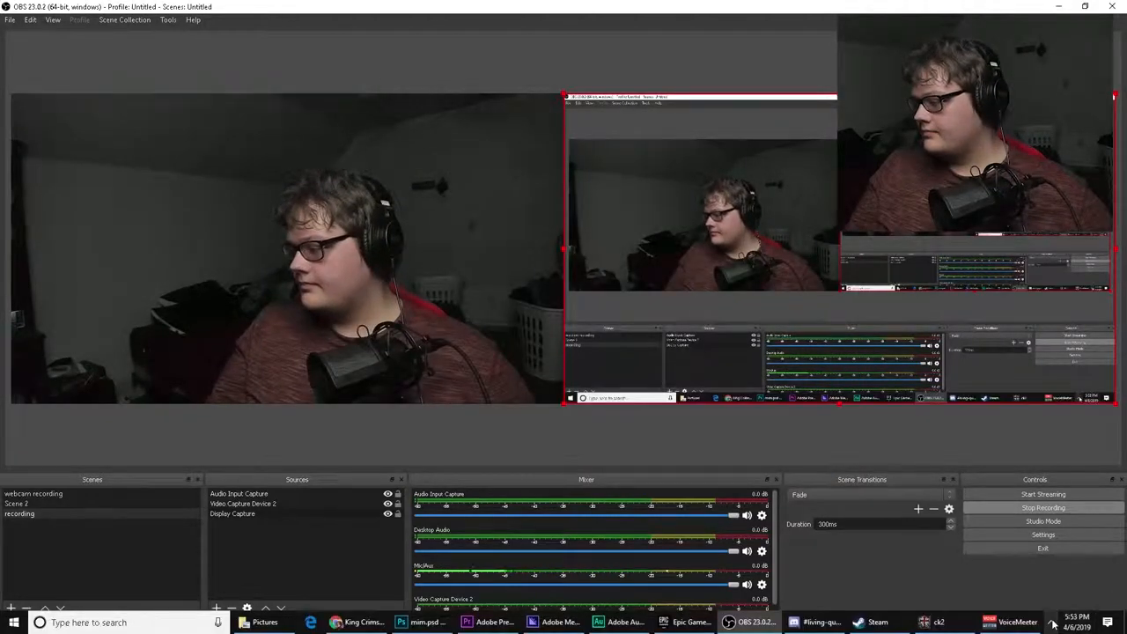
pyautogui.click(809, 622)
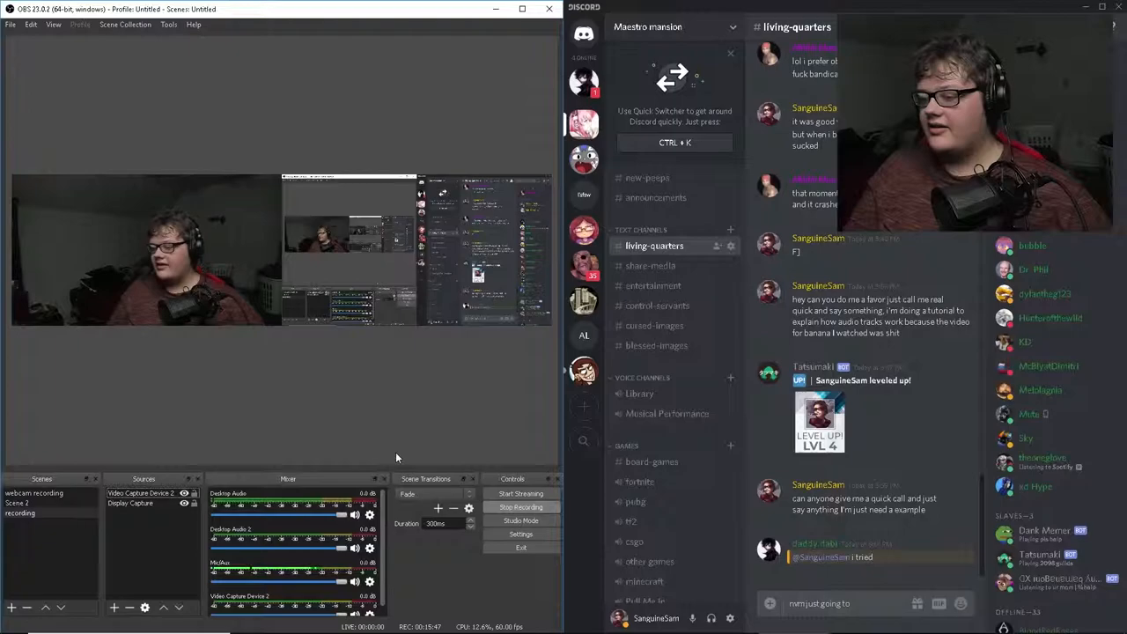
pyautogui.moveTo(729, 617)
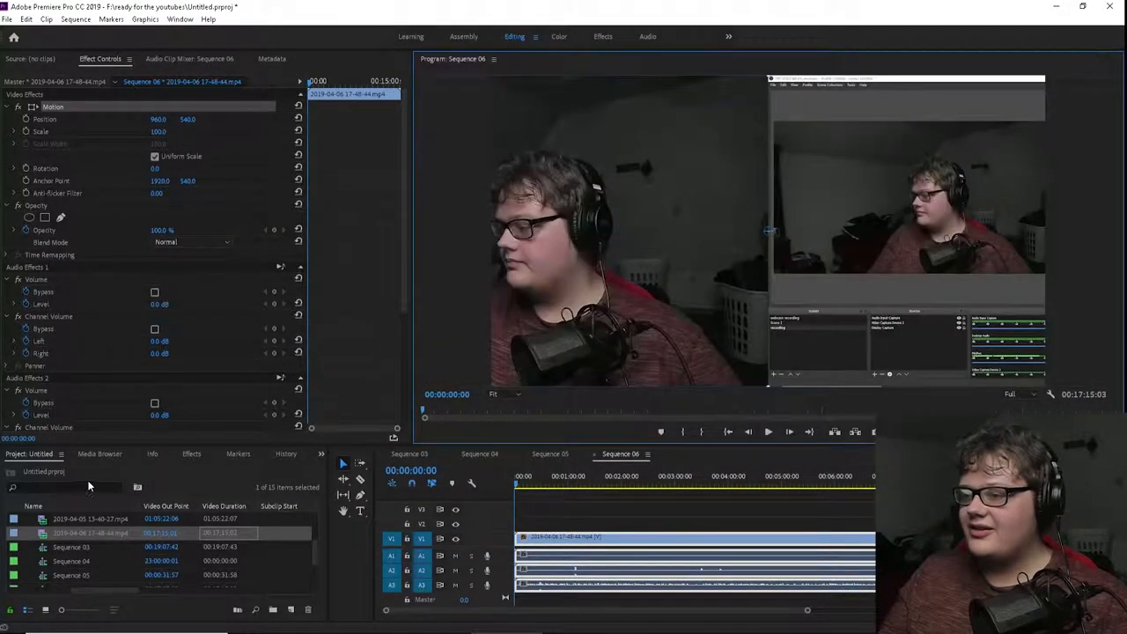
# Apply Crop to the recording, stack a copy on V2, and set Crop Left 50%.
pyautogui.click(191, 455)
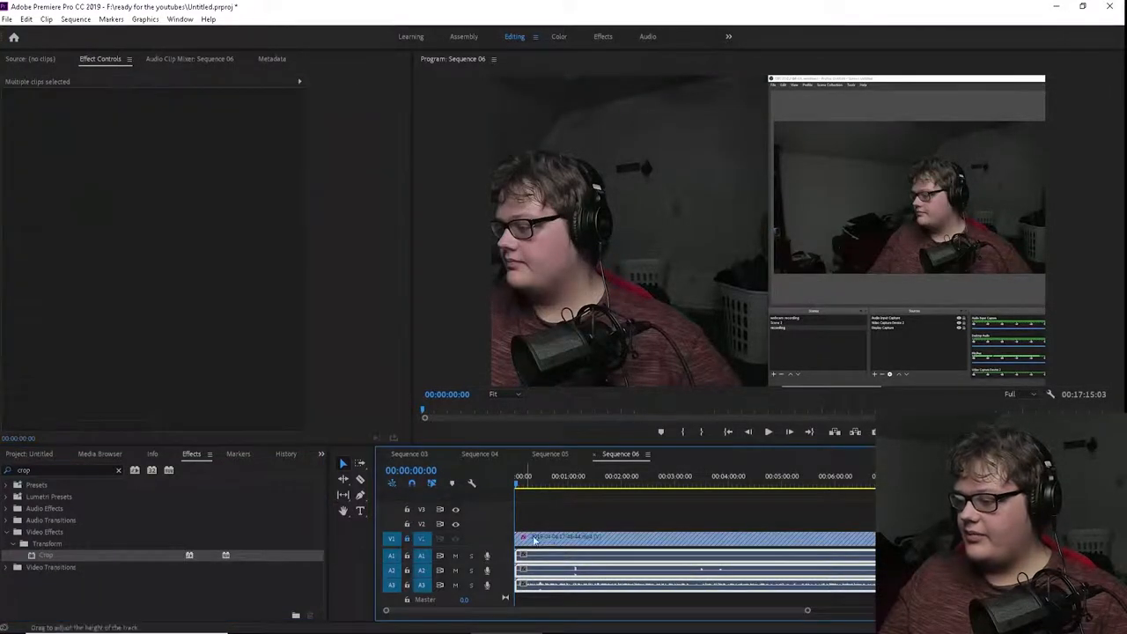
pyautogui.click(537, 537)
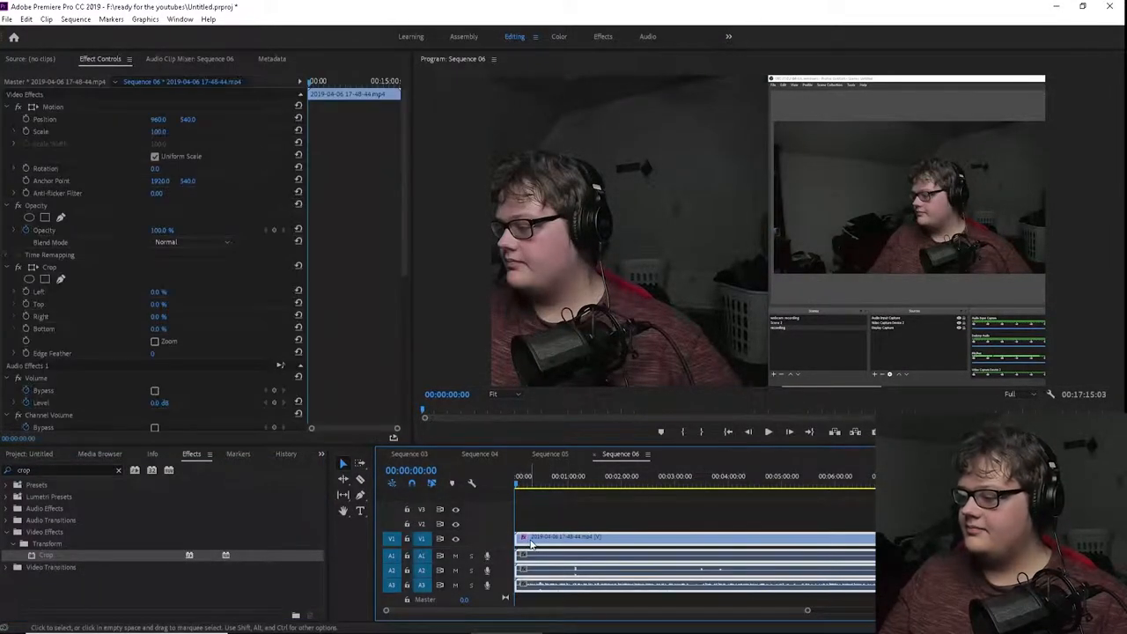
pyautogui.rightClick(529, 539)
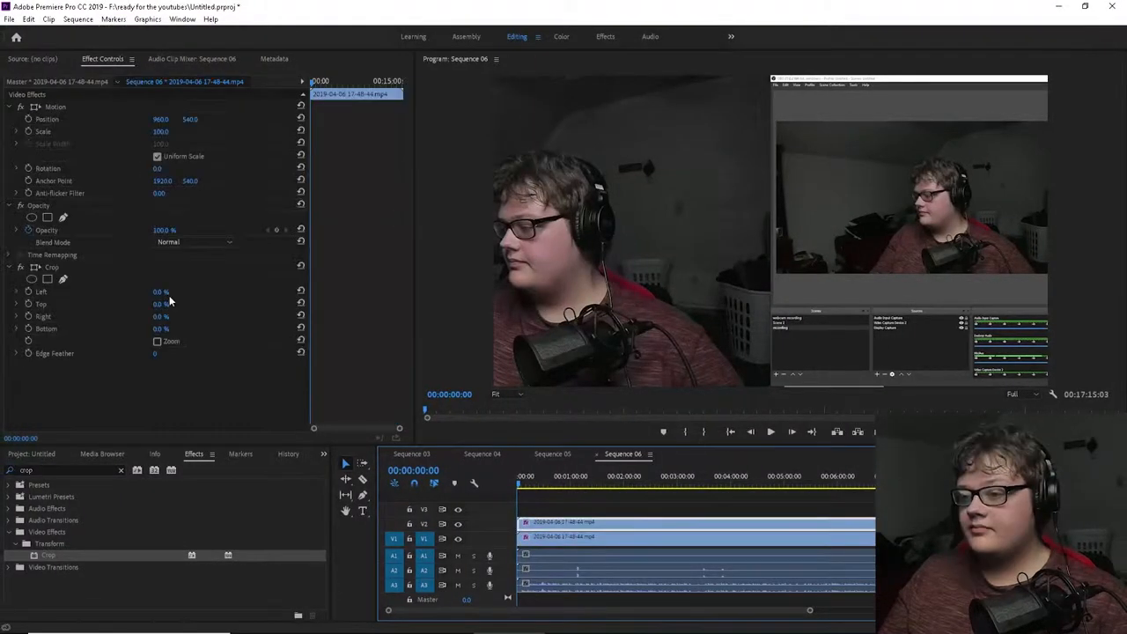
pyautogui.click(161, 292)
pyautogui.write('50')
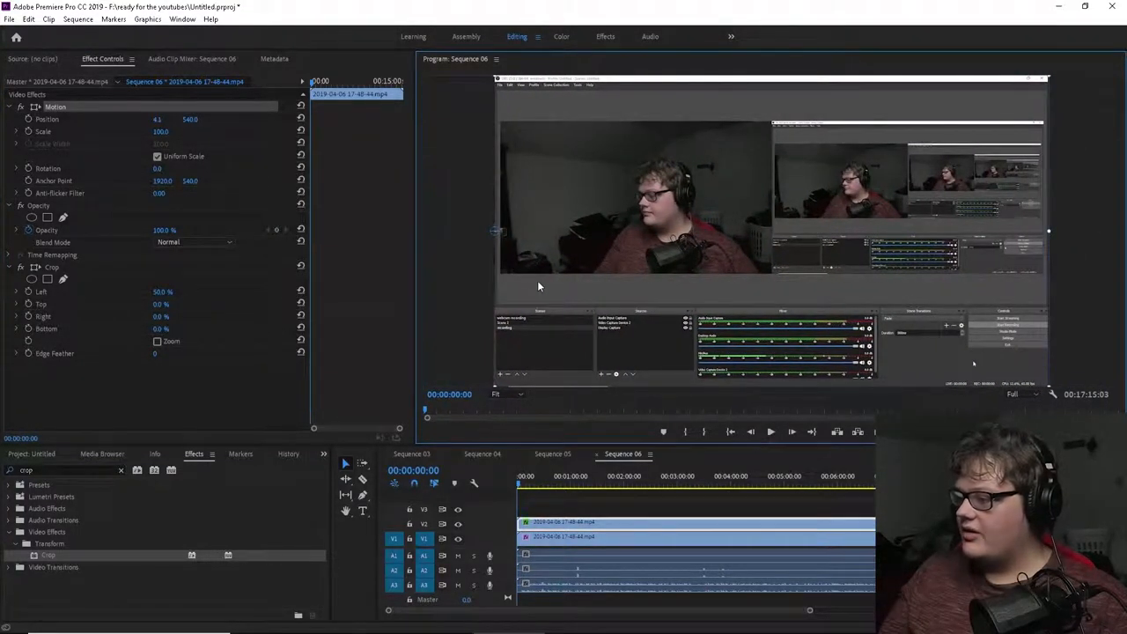
# Give the other copy Crop Right 50%, Scale 20.6 and Position 1930.2, 253.2.
pyautogui.click(164, 119)
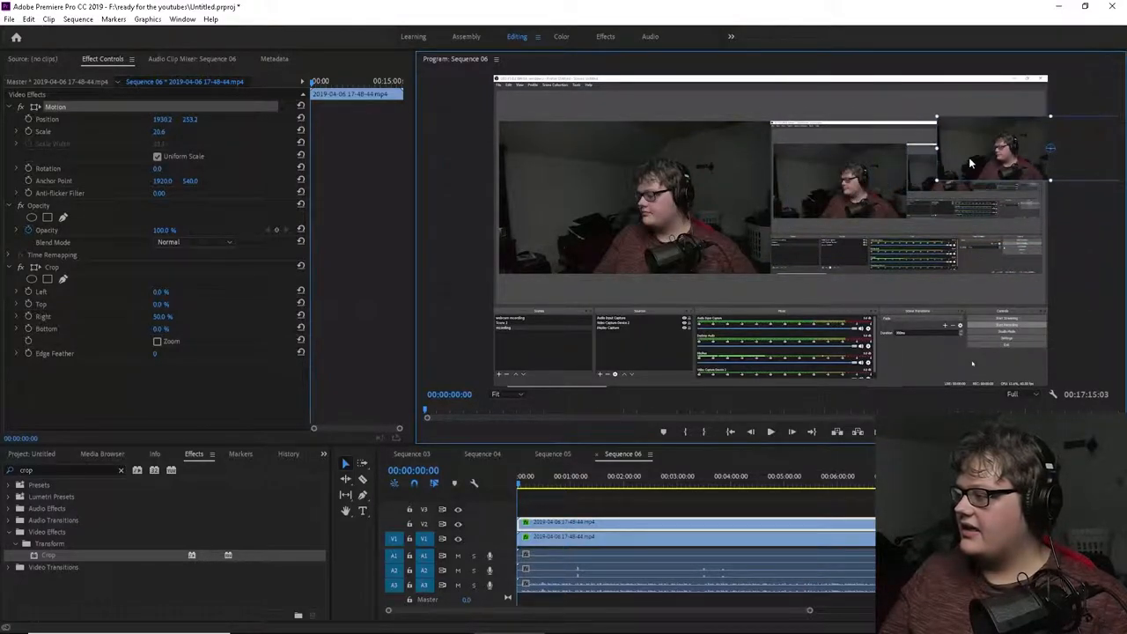
# Scale the webcam overlay to 40.9, trim its left, top and right edges, and preview.
pyautogui.moveTo(995, 150); pyautogui.dragTo(936, 145)
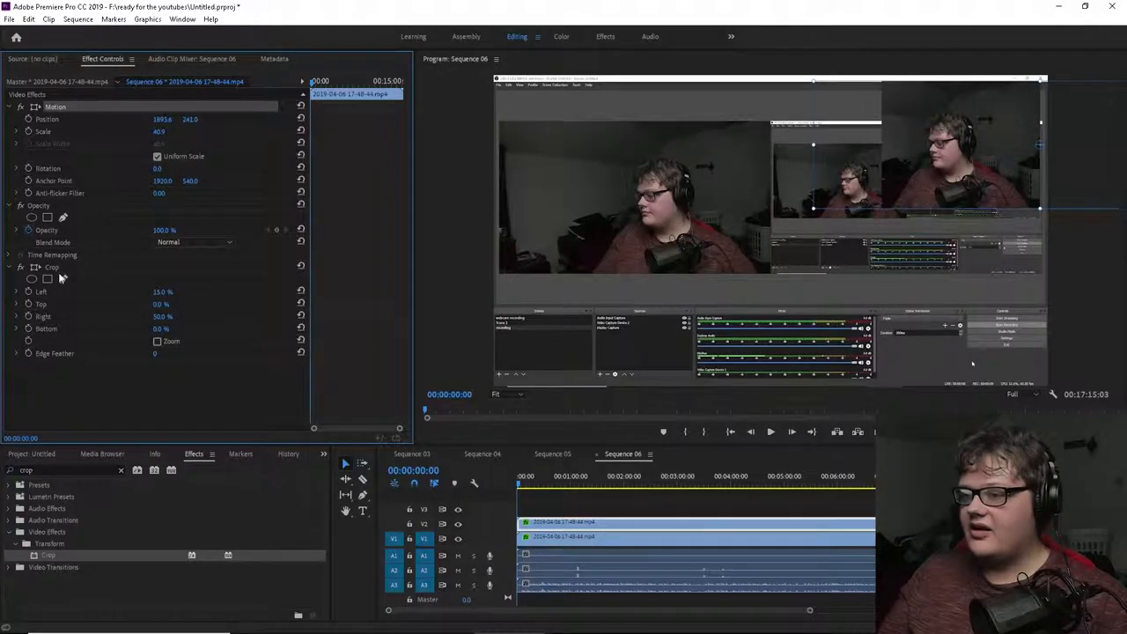
pyautogui.click(53, 267)
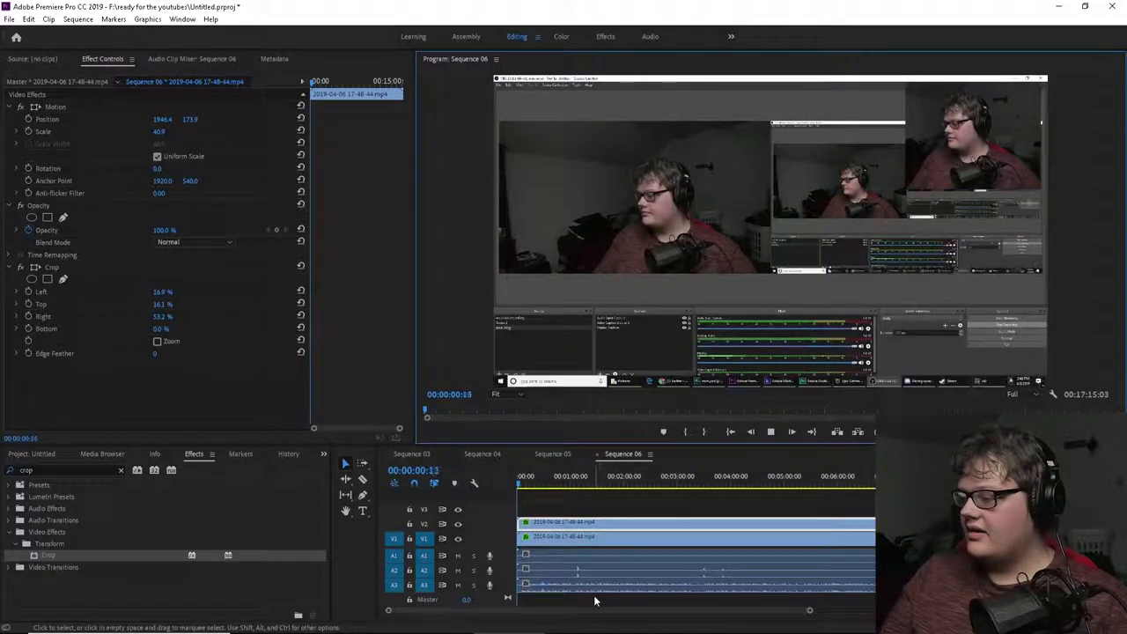
pyautogui.click(564, 486)
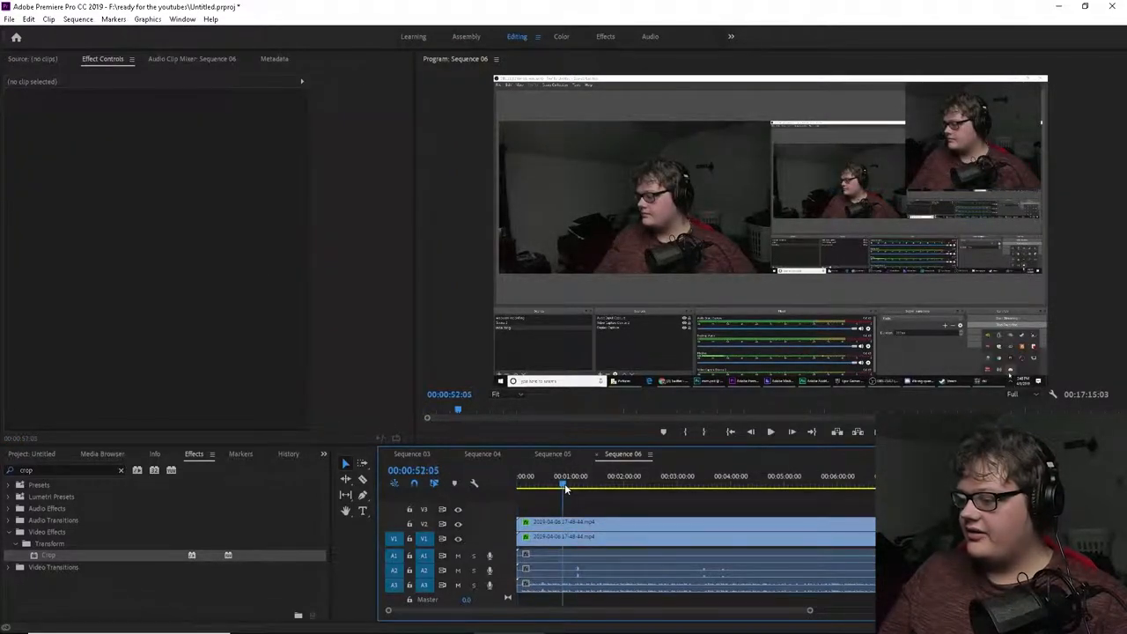